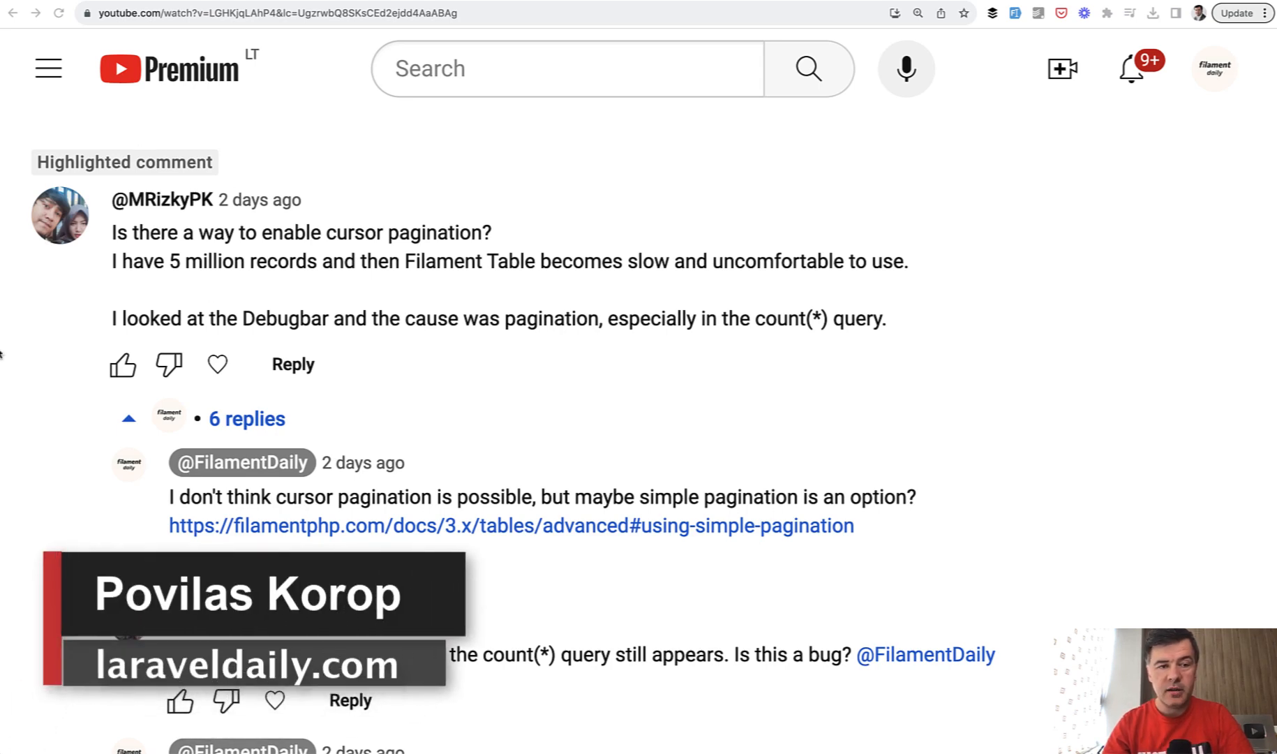
mouse_move(28, 325)
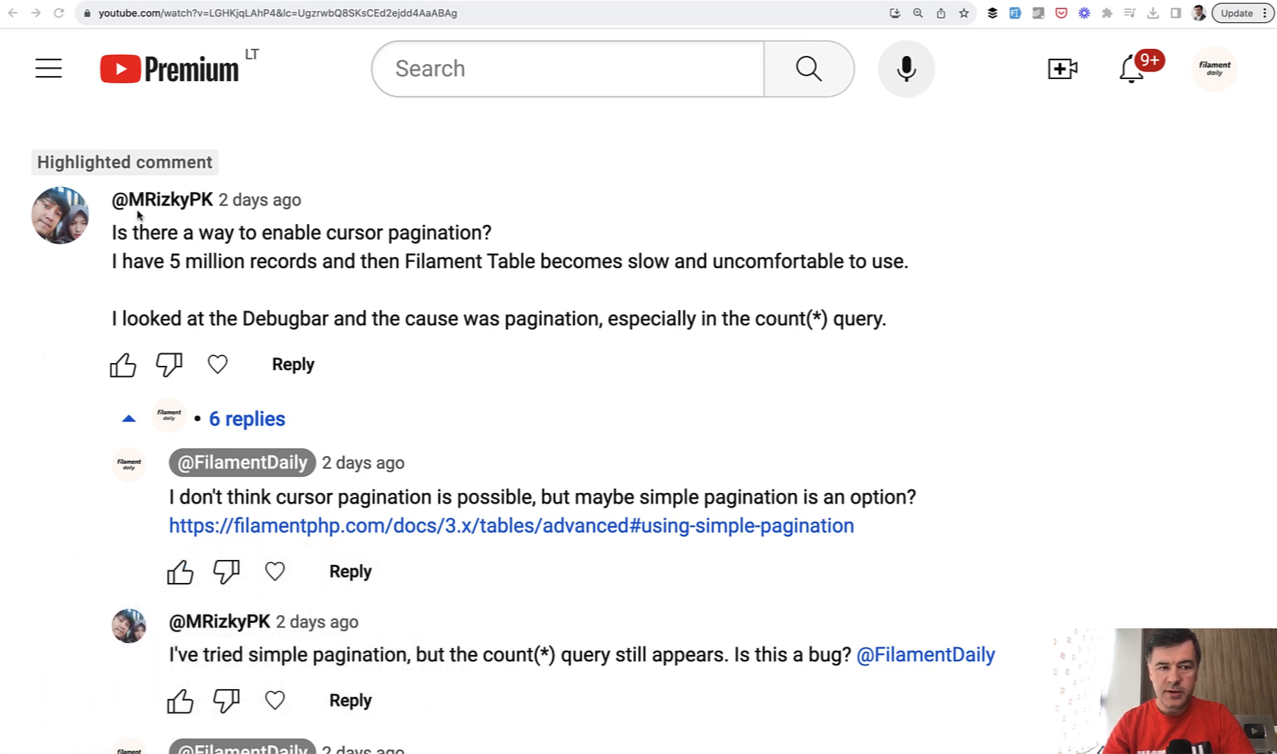
mouse_move(293, 270)
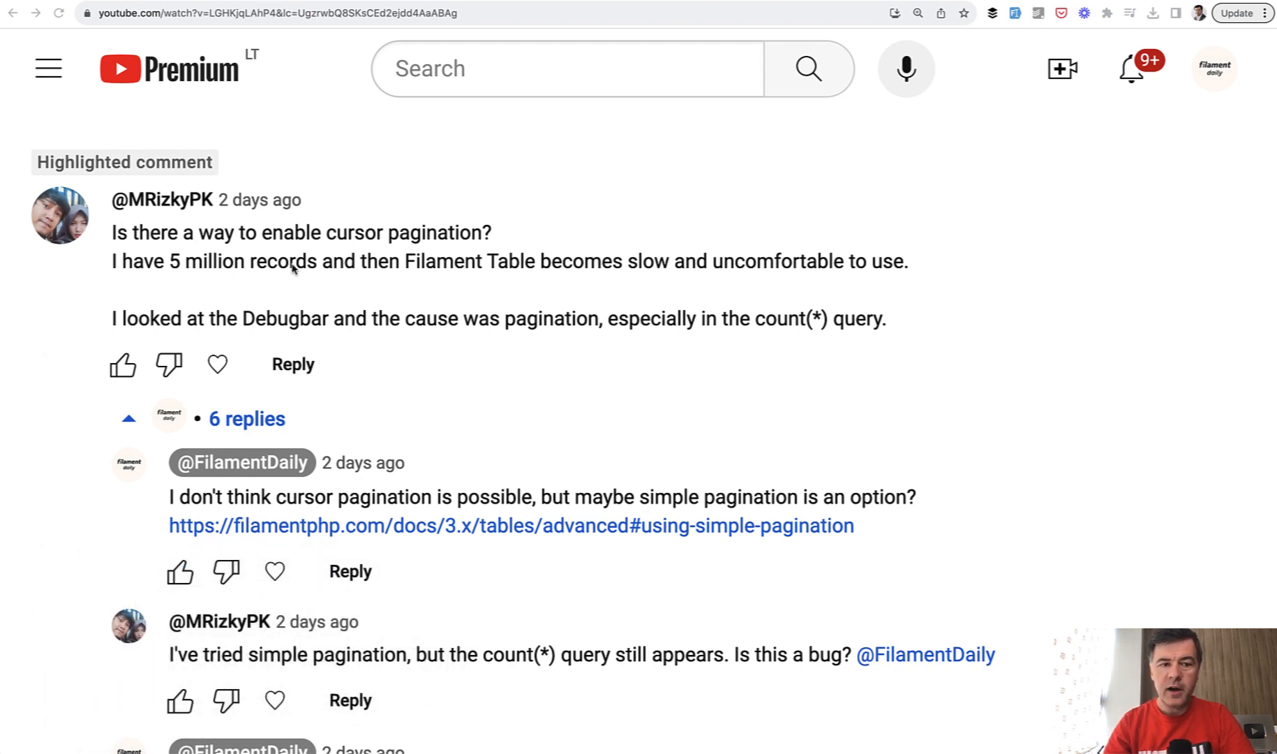
mouse_move(644, 260)
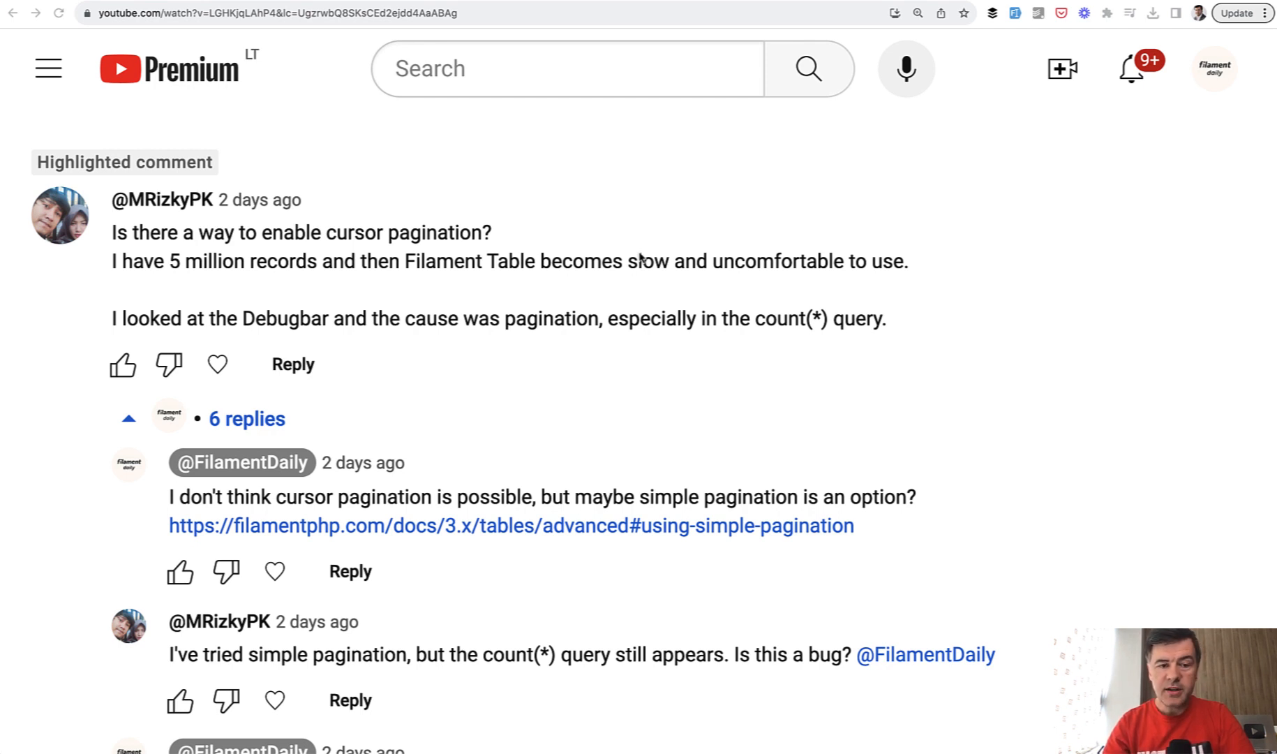
Open the Filament Vouchers list showing voucher codes, statuses and status tabs
scroll(down, 3)
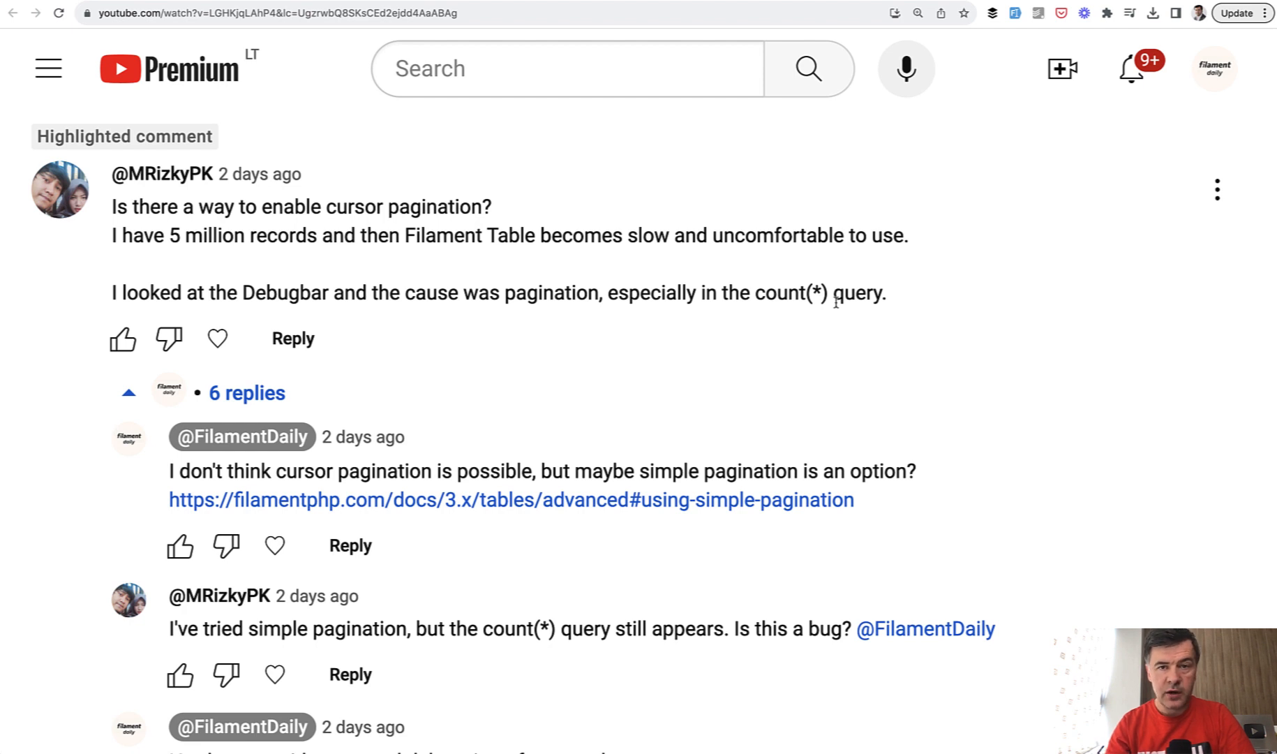
mouse_move(755, 549)
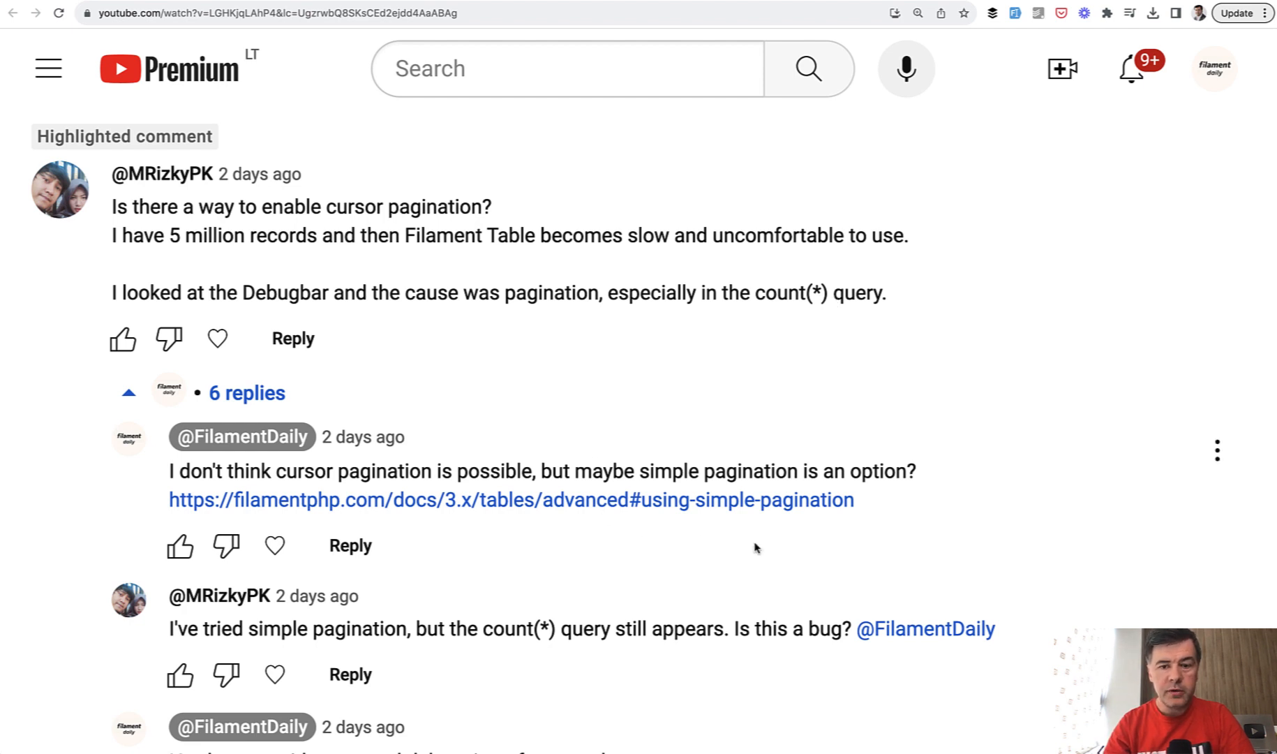
mouse_move(709, 574)
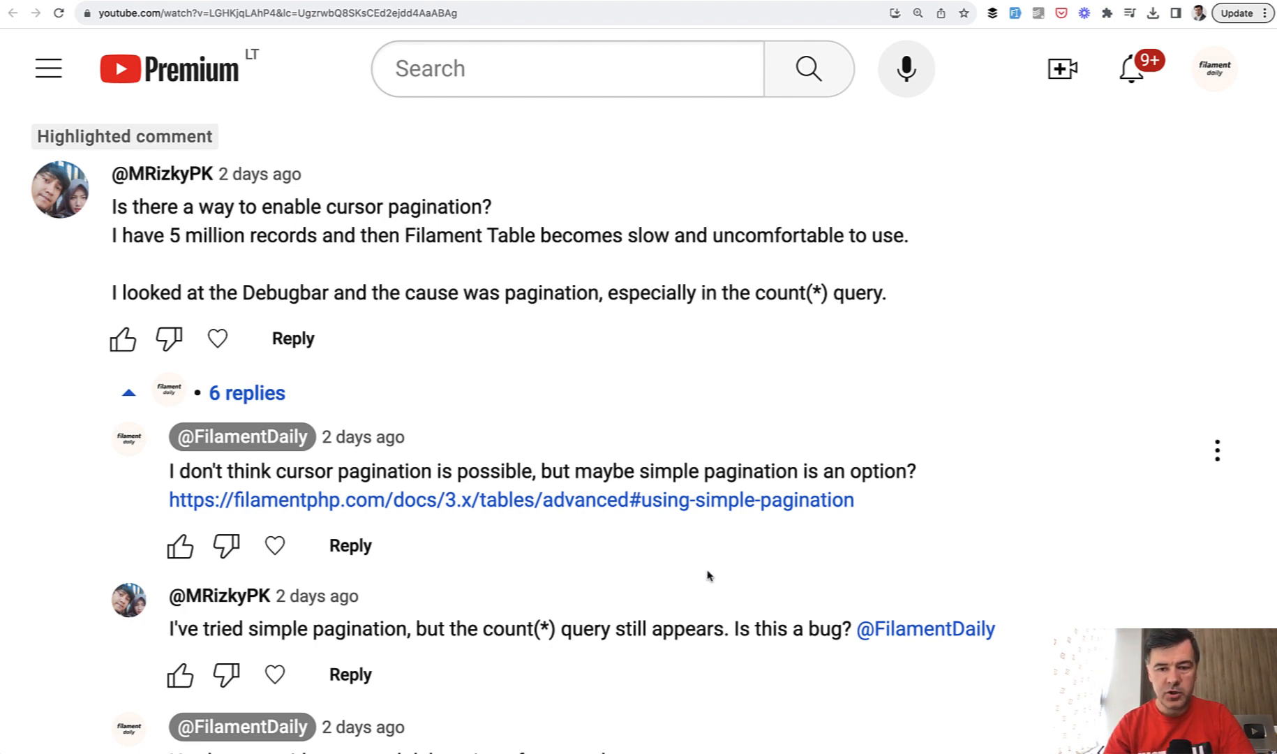
scroll(down, 3)
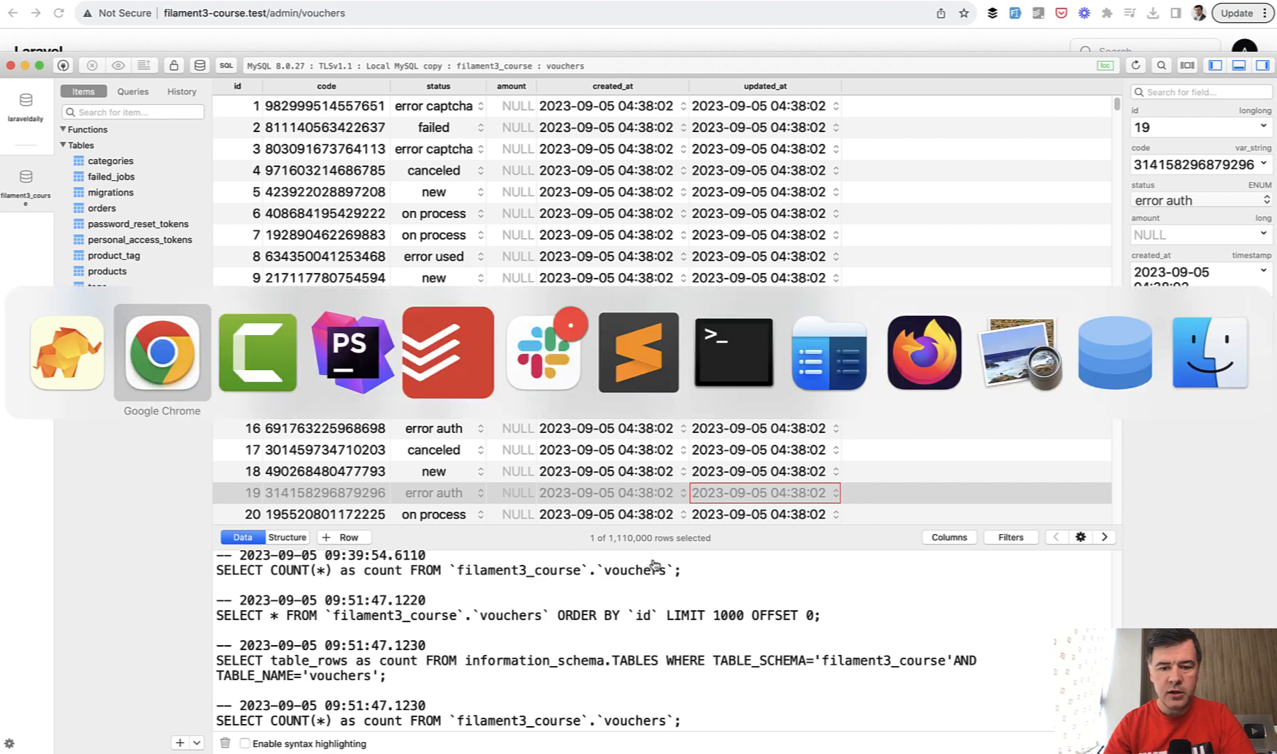
click(162, 352)
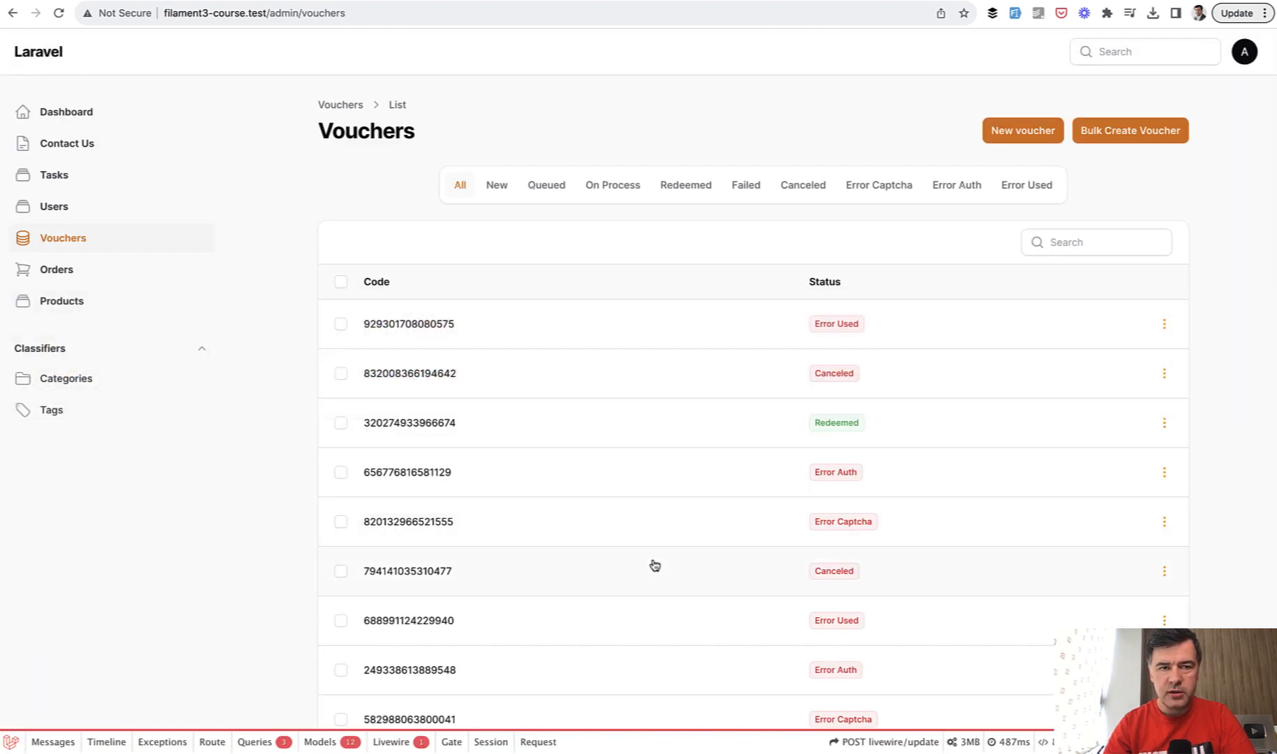
mouse_move(391, 609)
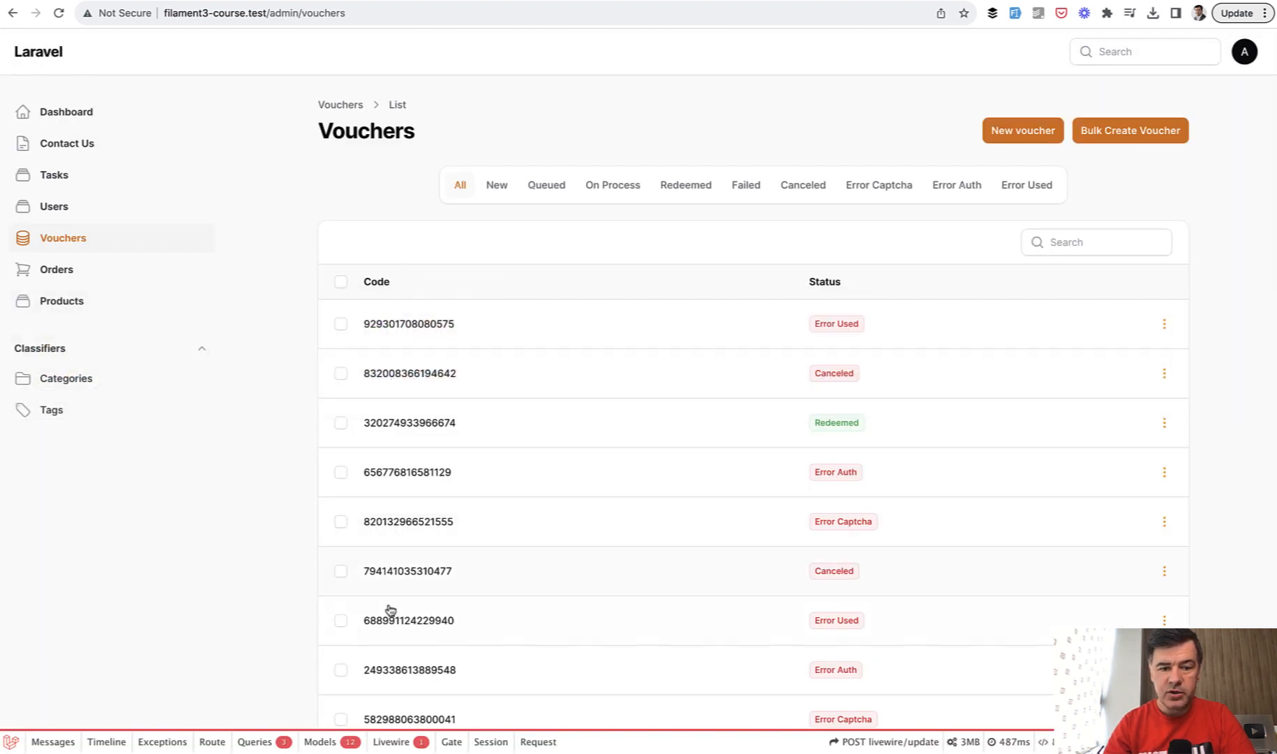
mouse_move(715, 499)
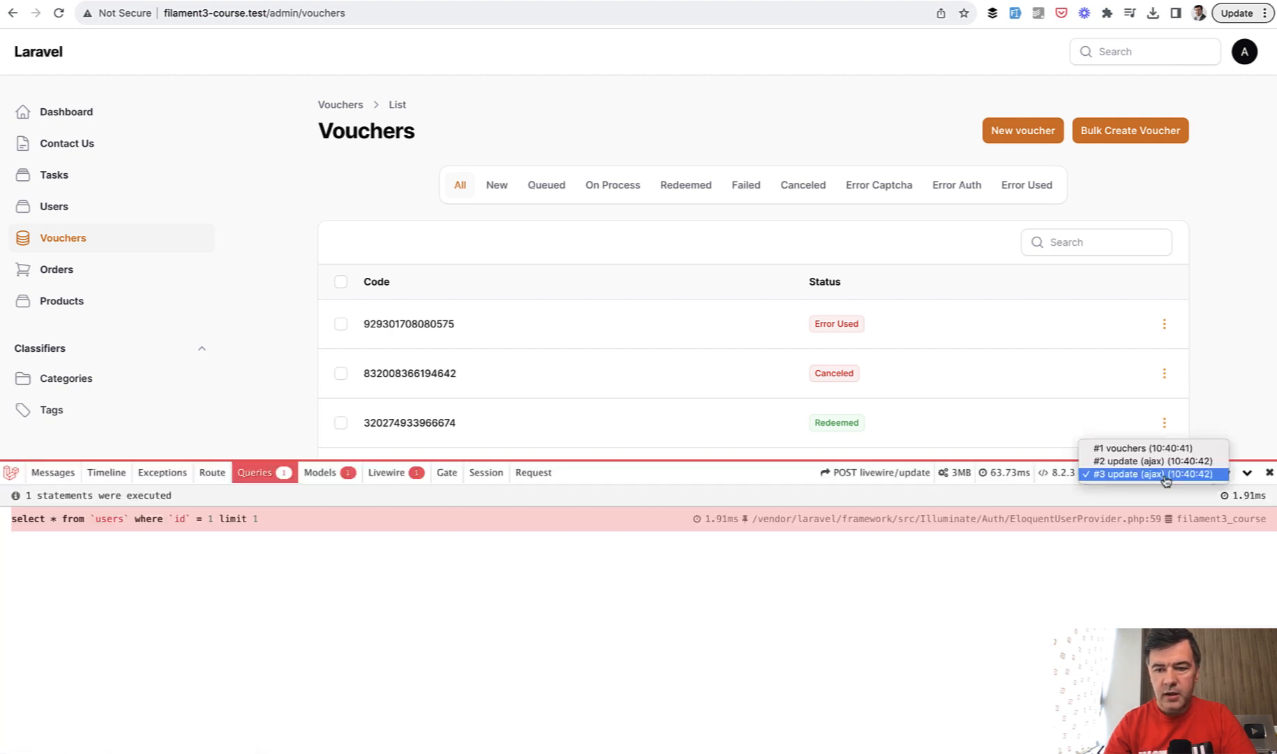
Inspect the debugbar queries for the vouchers page, including the HasBulkActions count(*) query
click(1150, 460)
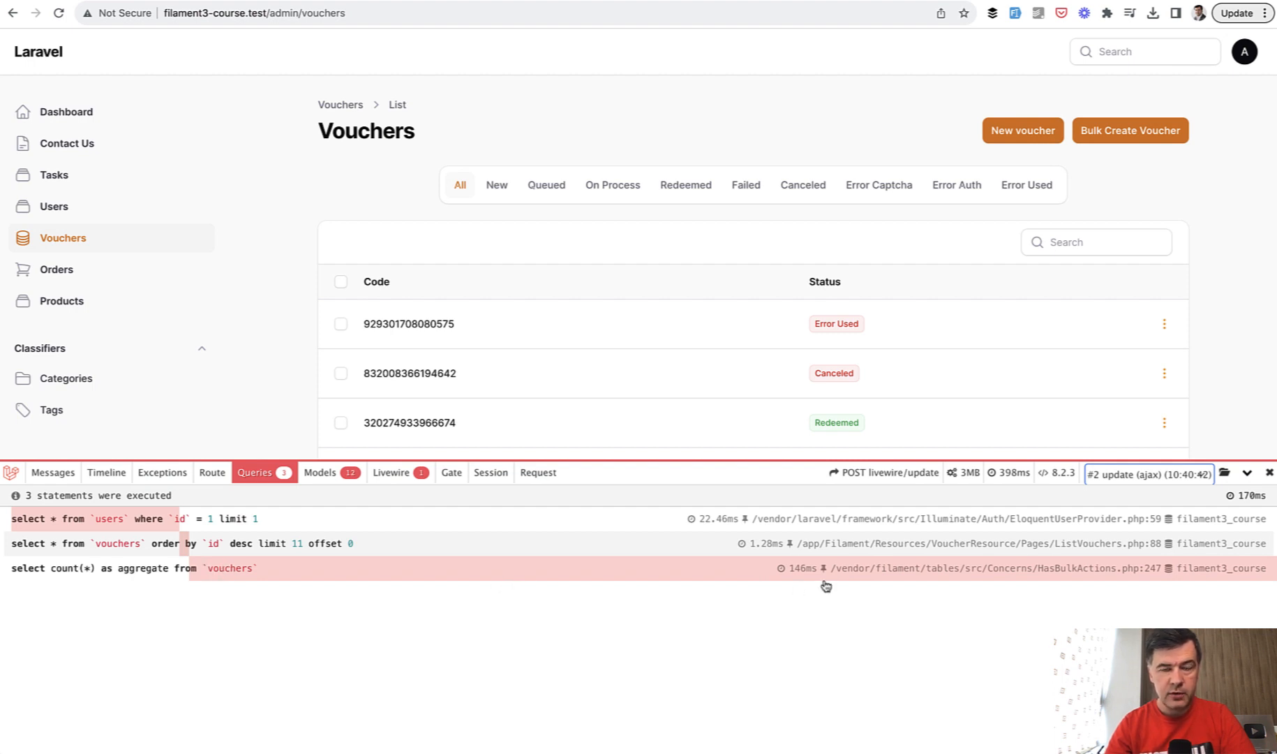
mouse_move(750, 602)
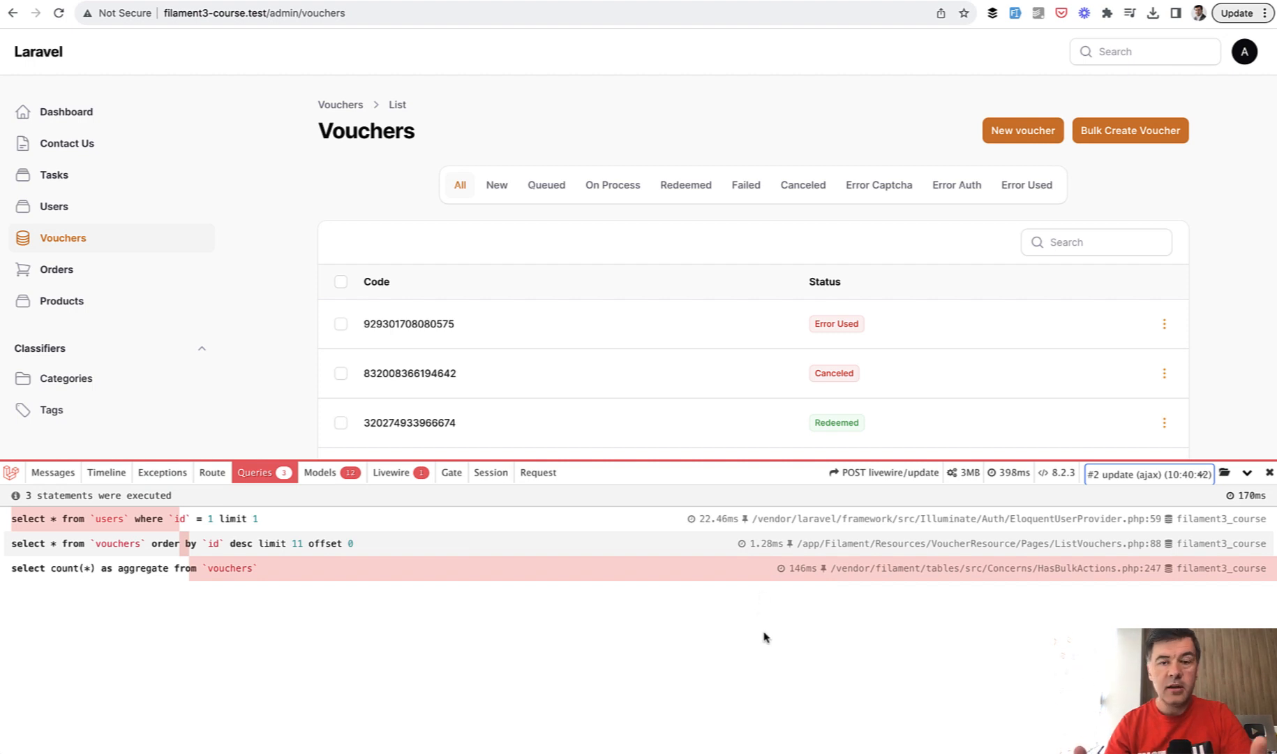
mouse_move(843, 554)
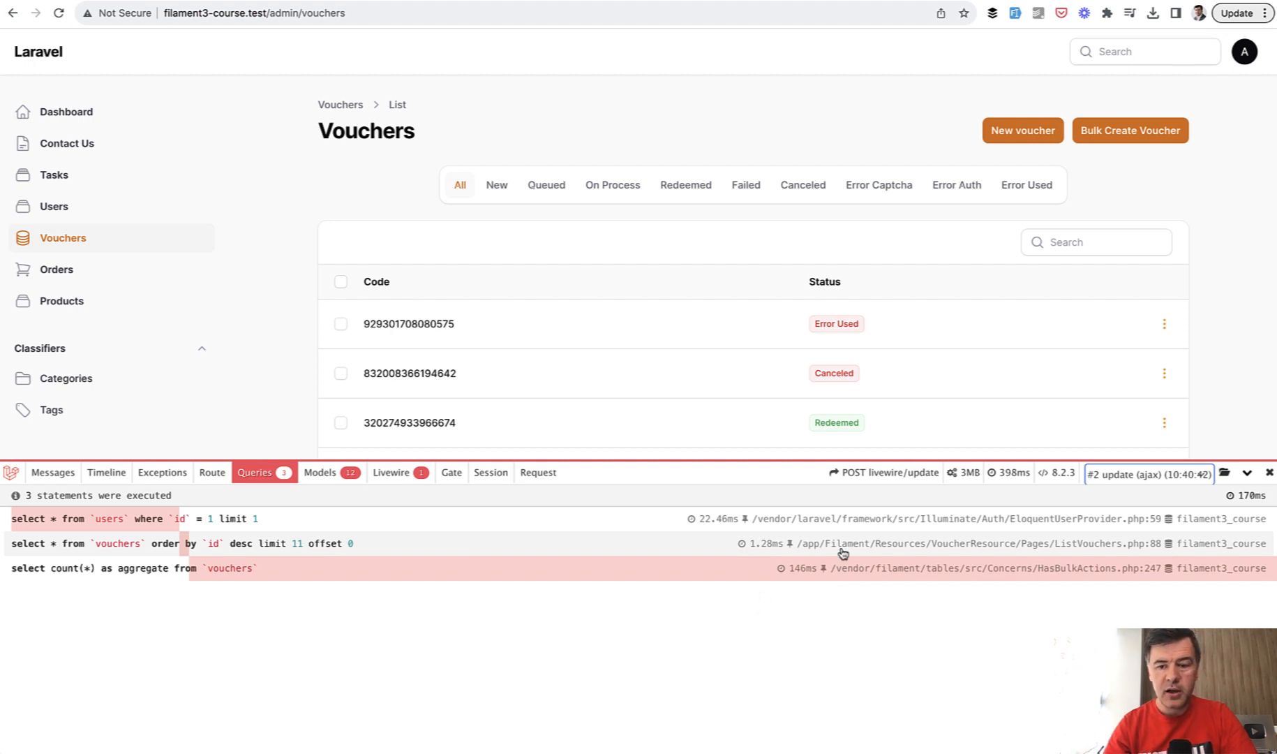
mouse_move(752, 714)
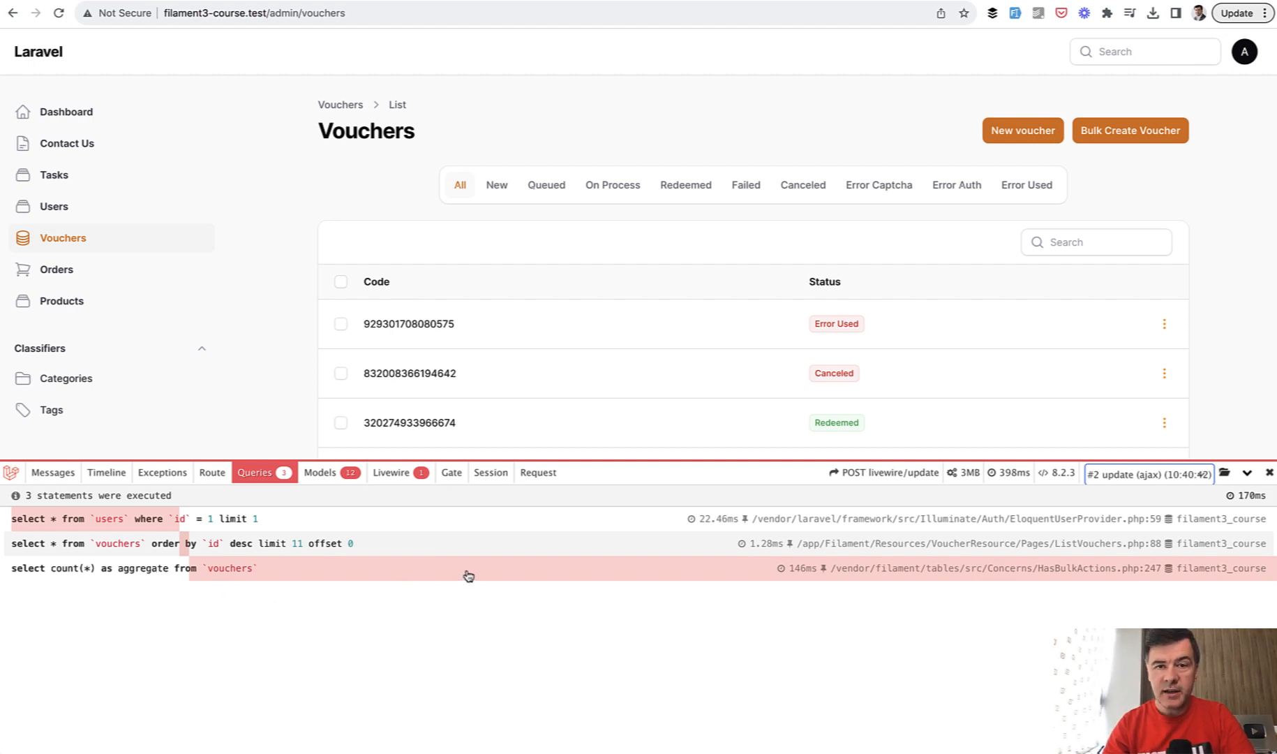
mouse_move(670, 332)
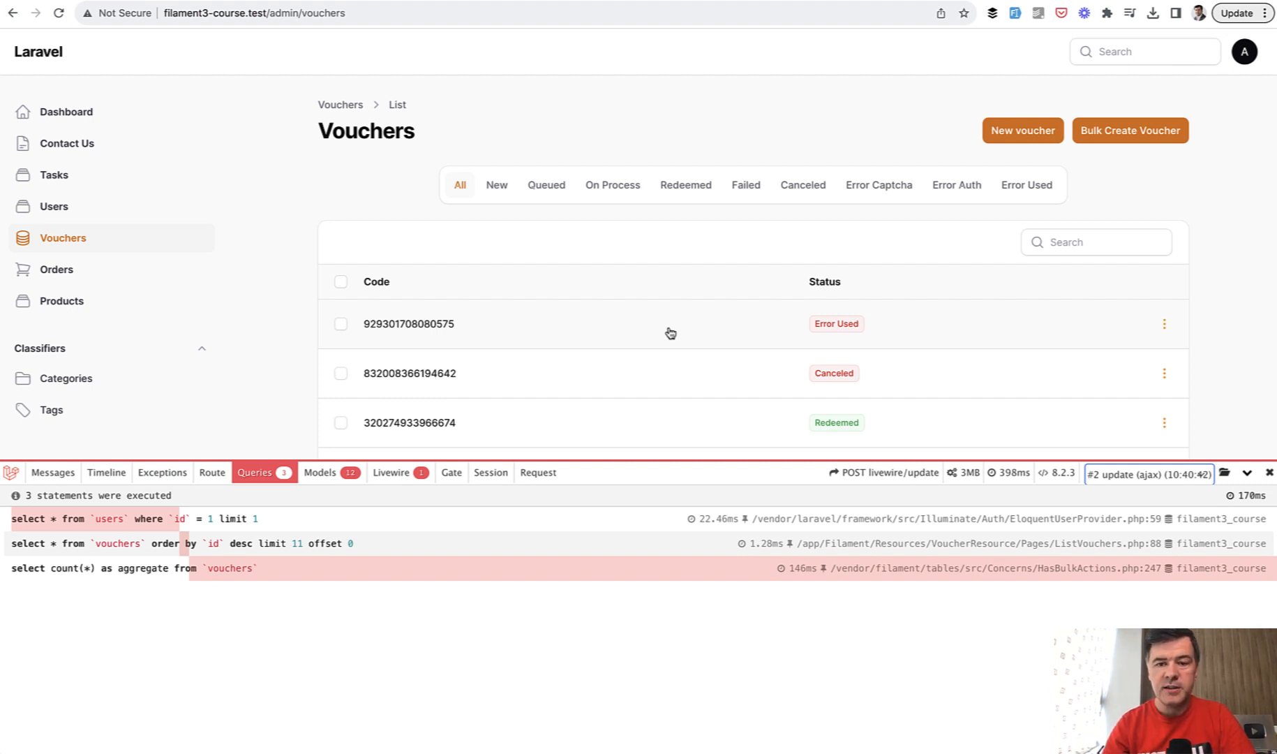
scroll(down, 3)
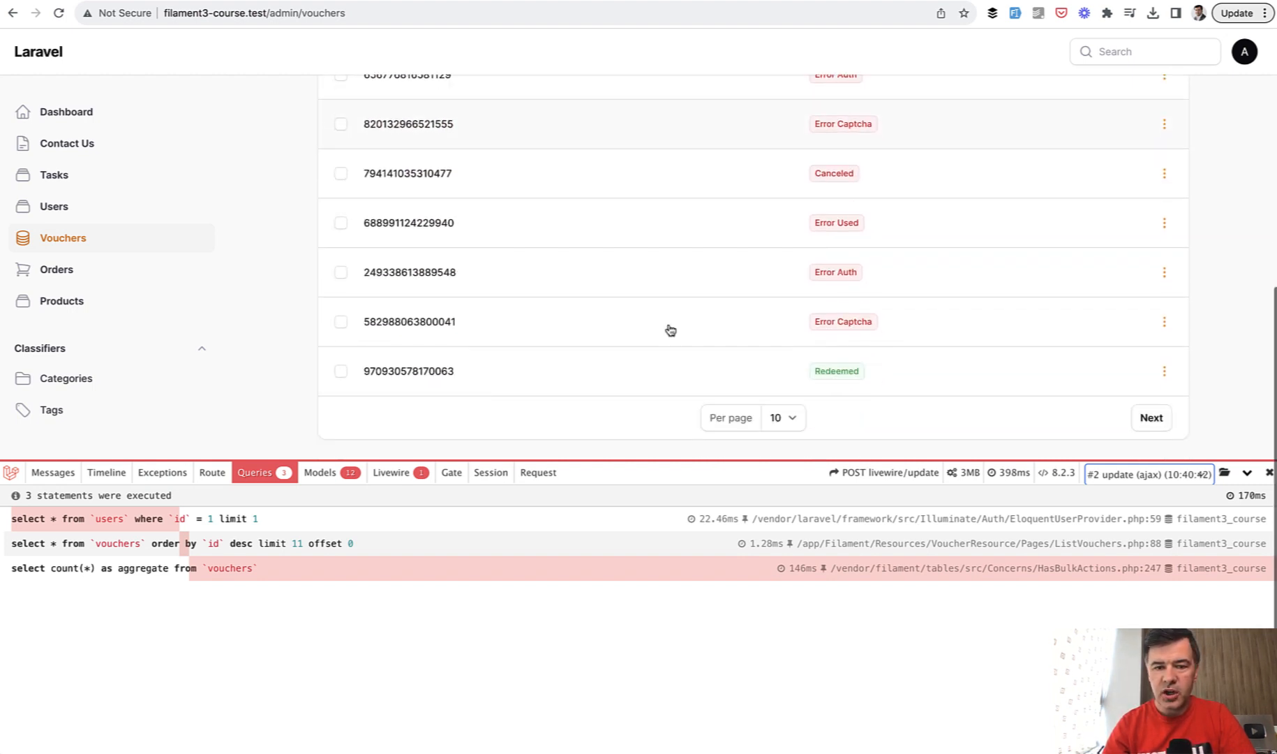
mouse_move(669, 430)
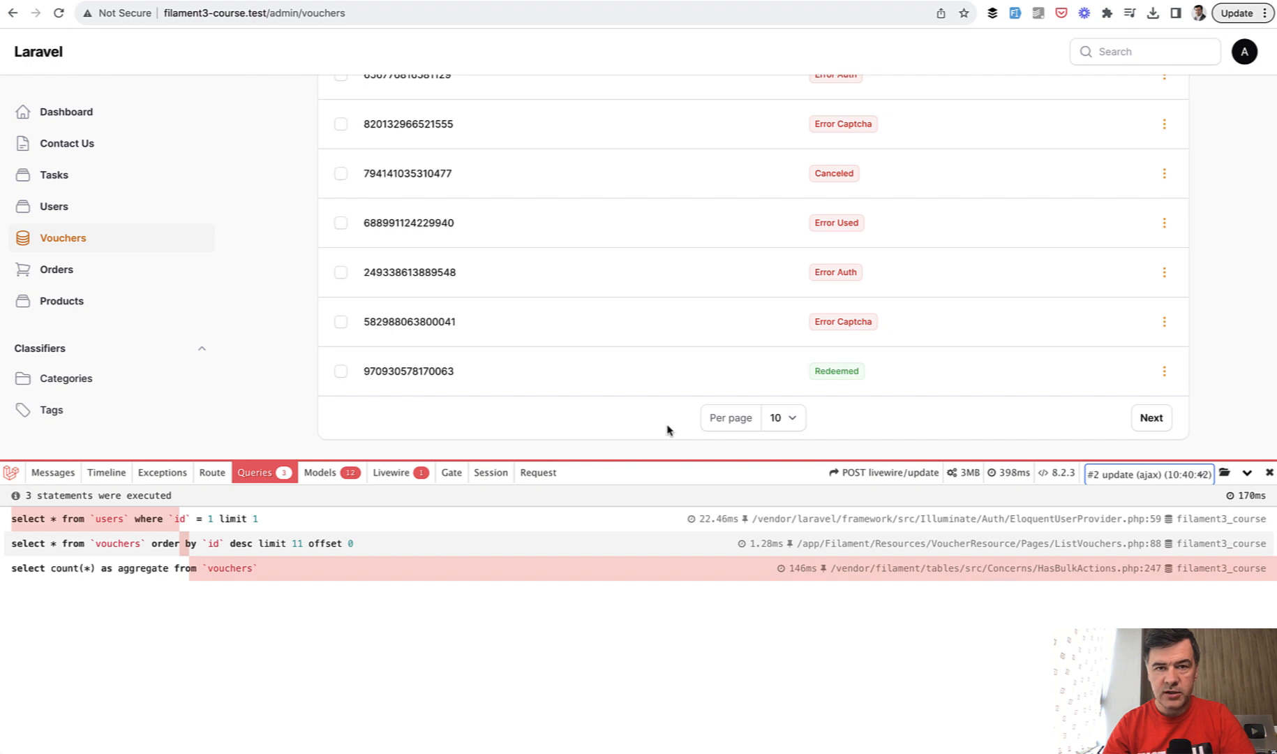
mouse_move(1246, 401)
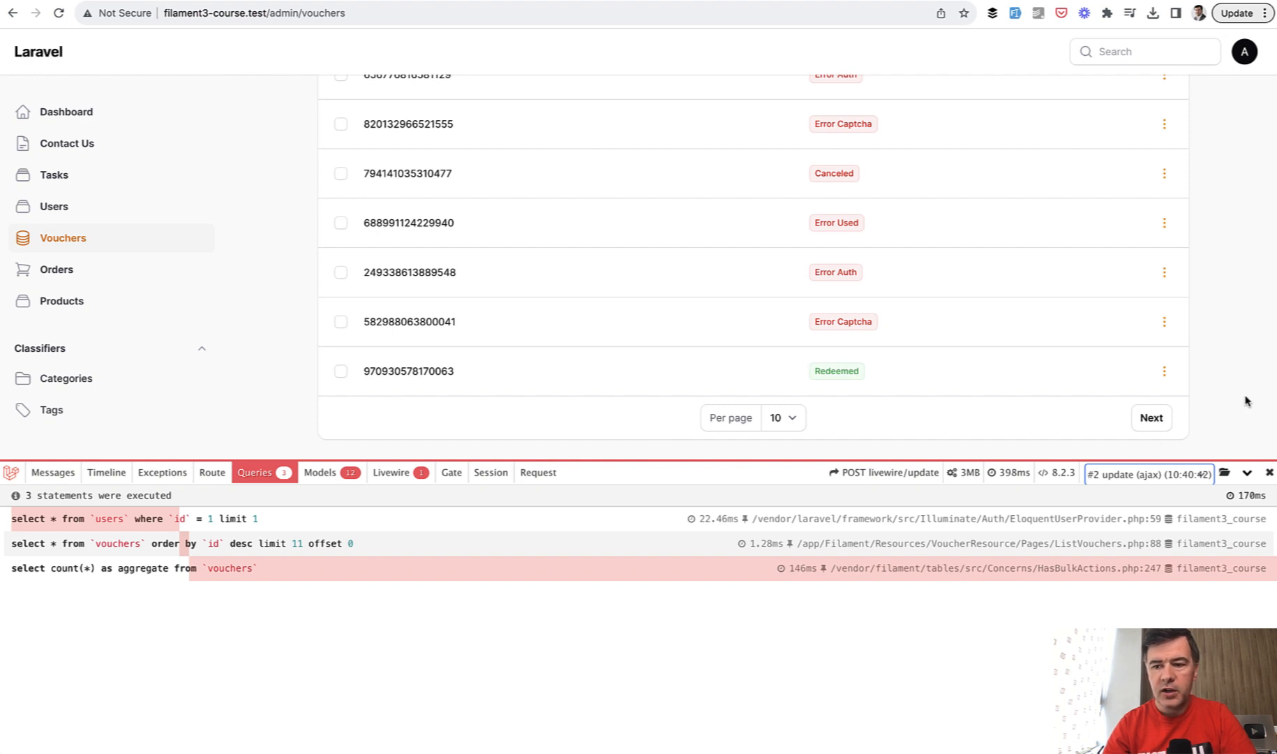
mouse_move(1208, 386)
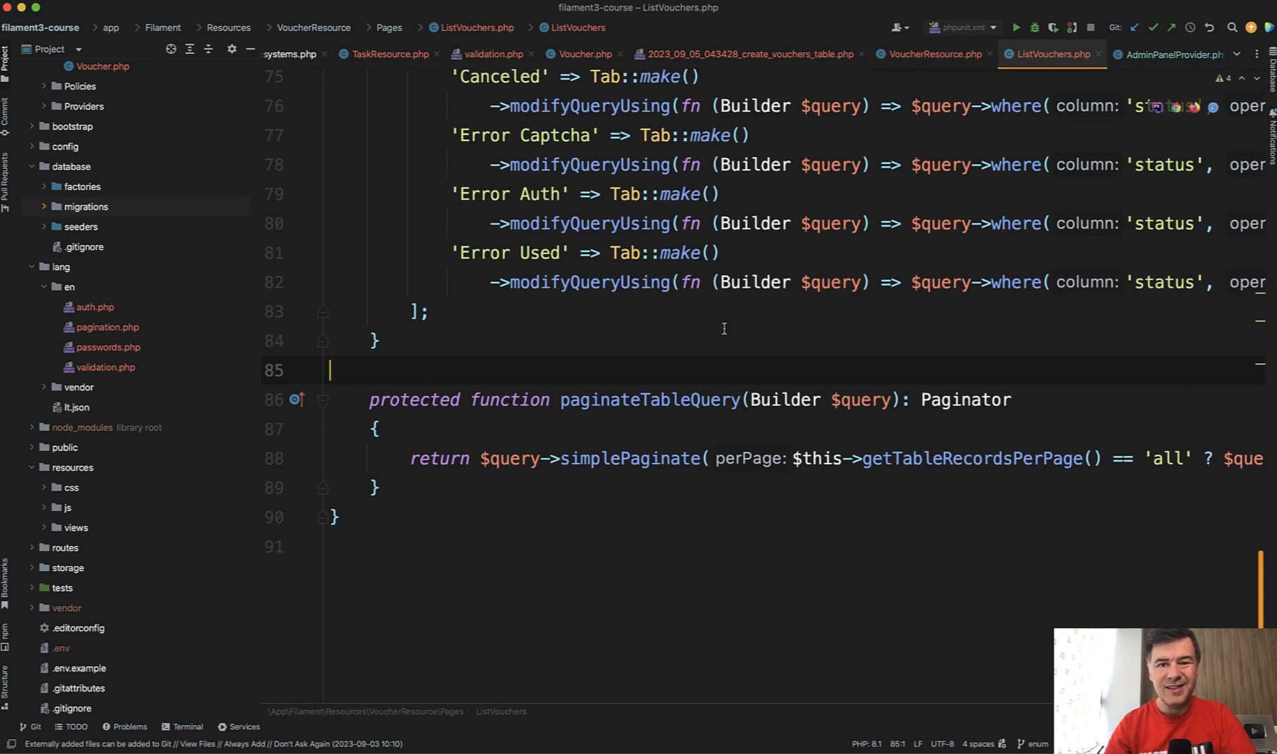
double_click(649, 409)
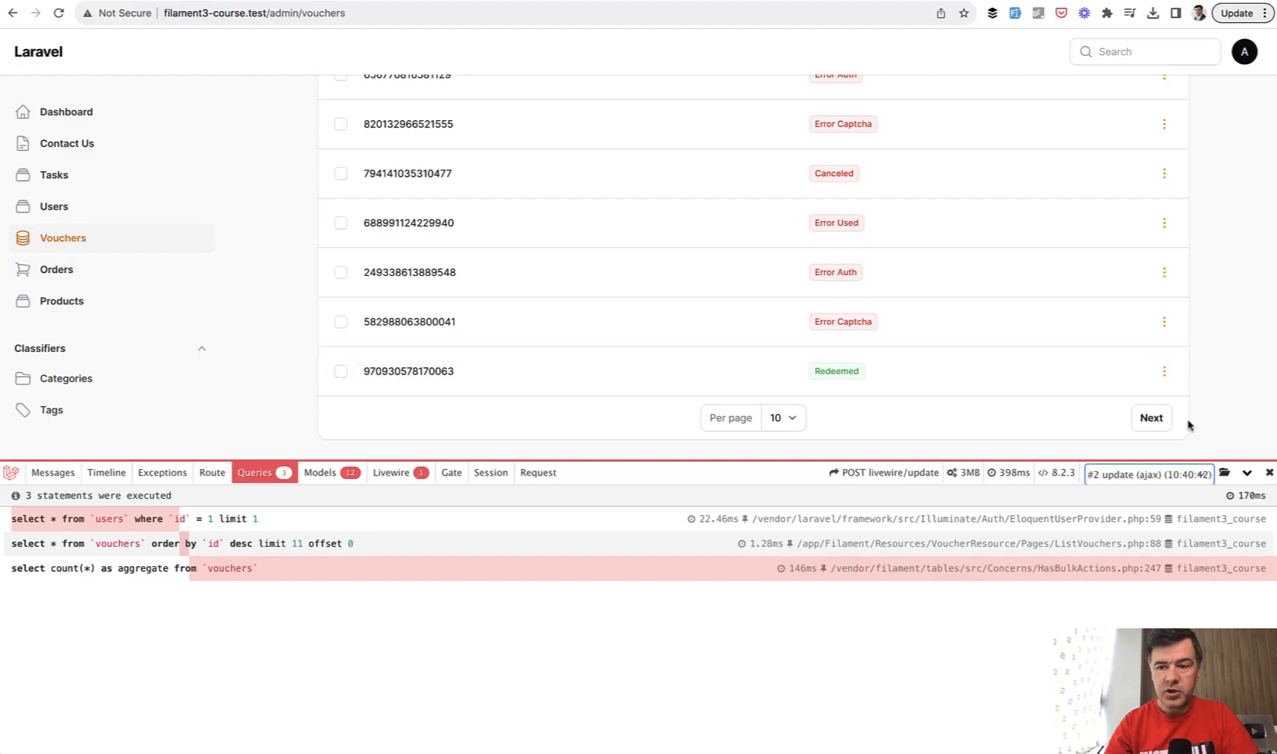
mouse_move(227, 549)
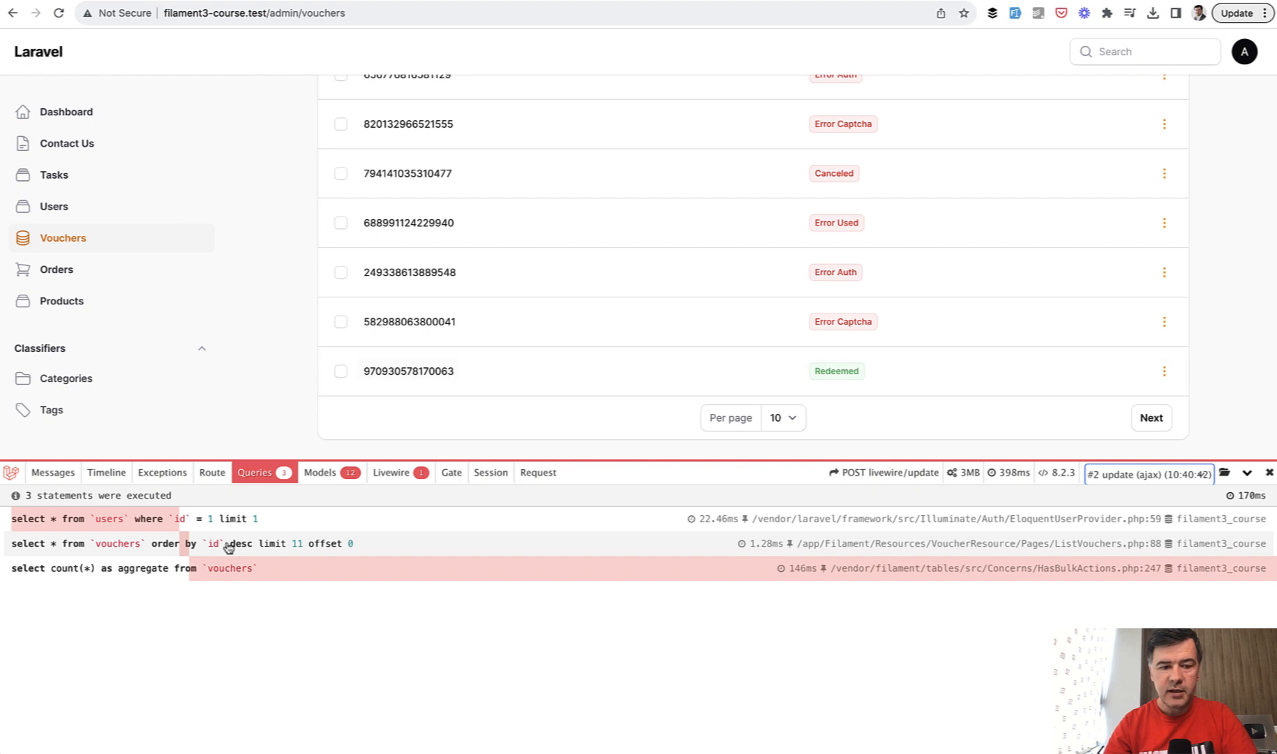
mouse_move(294, 577)
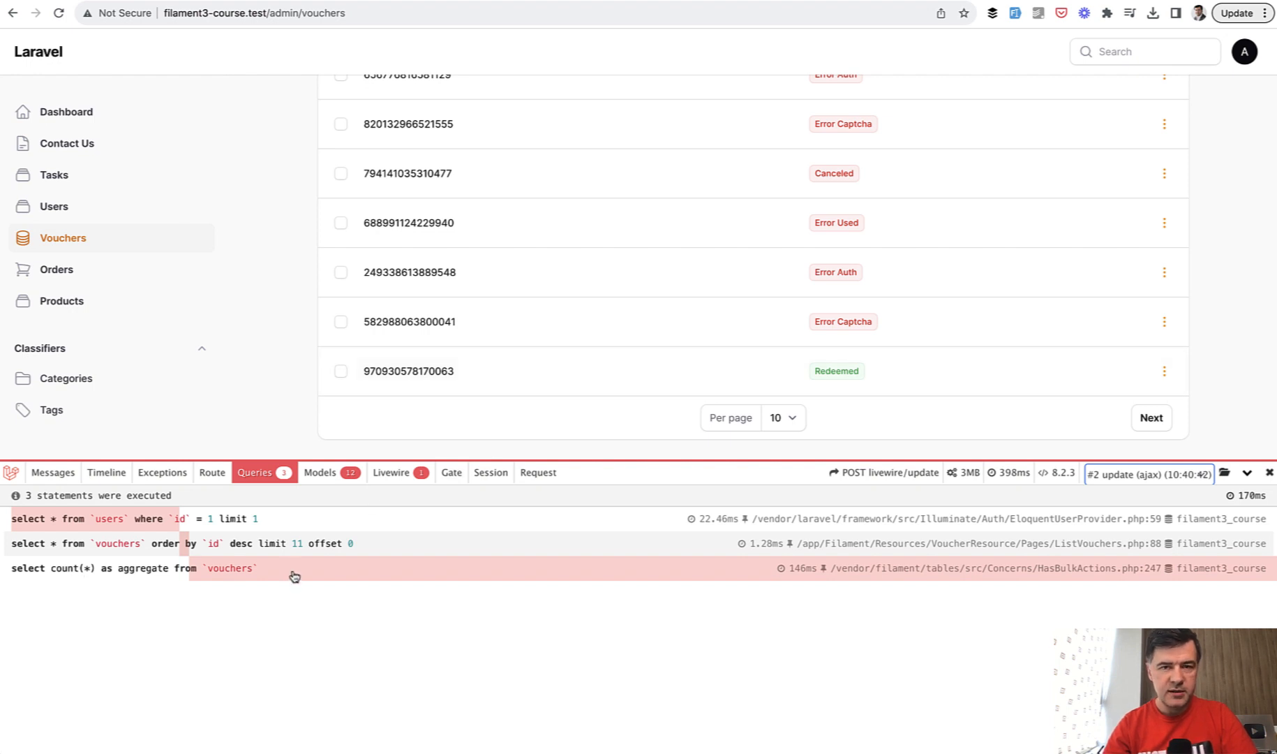
mouse_move(990, 583)
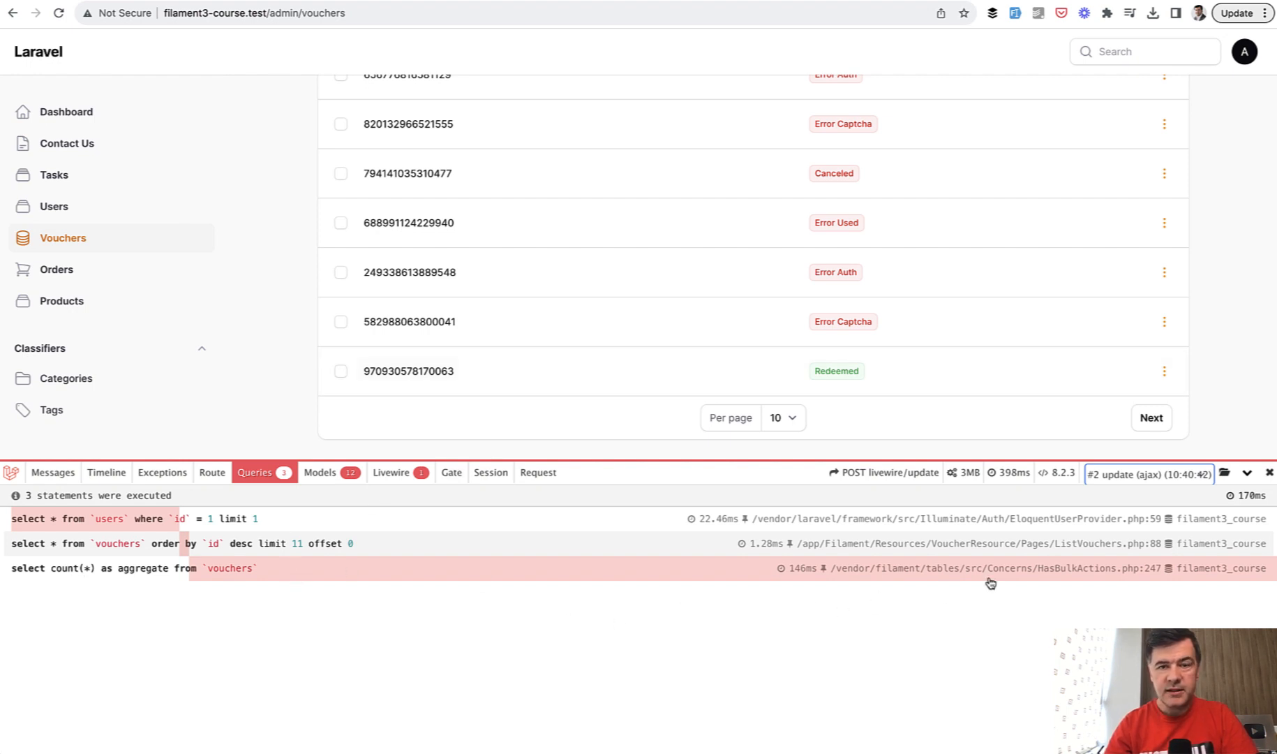
mouse_move(1104, 582)
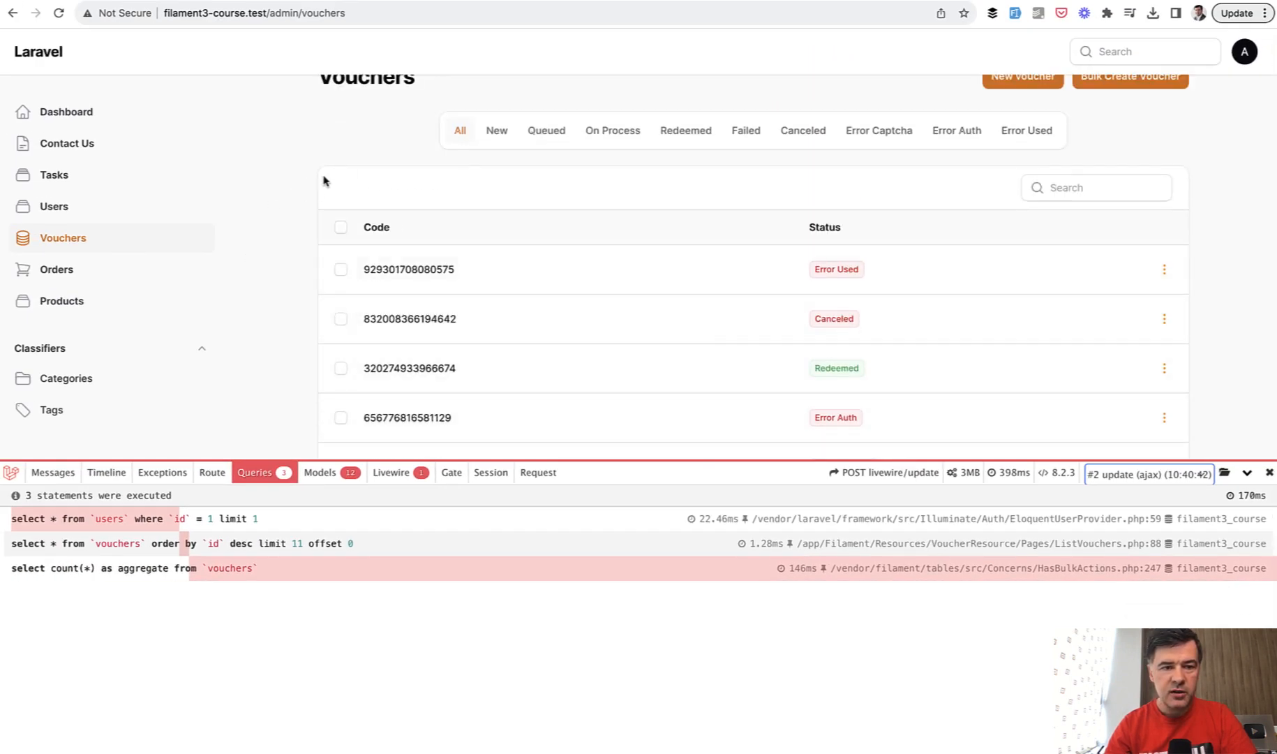
Tick two voucher rows to reveal the Redeem selected and Delete selected bulk actions
click(341, 269)
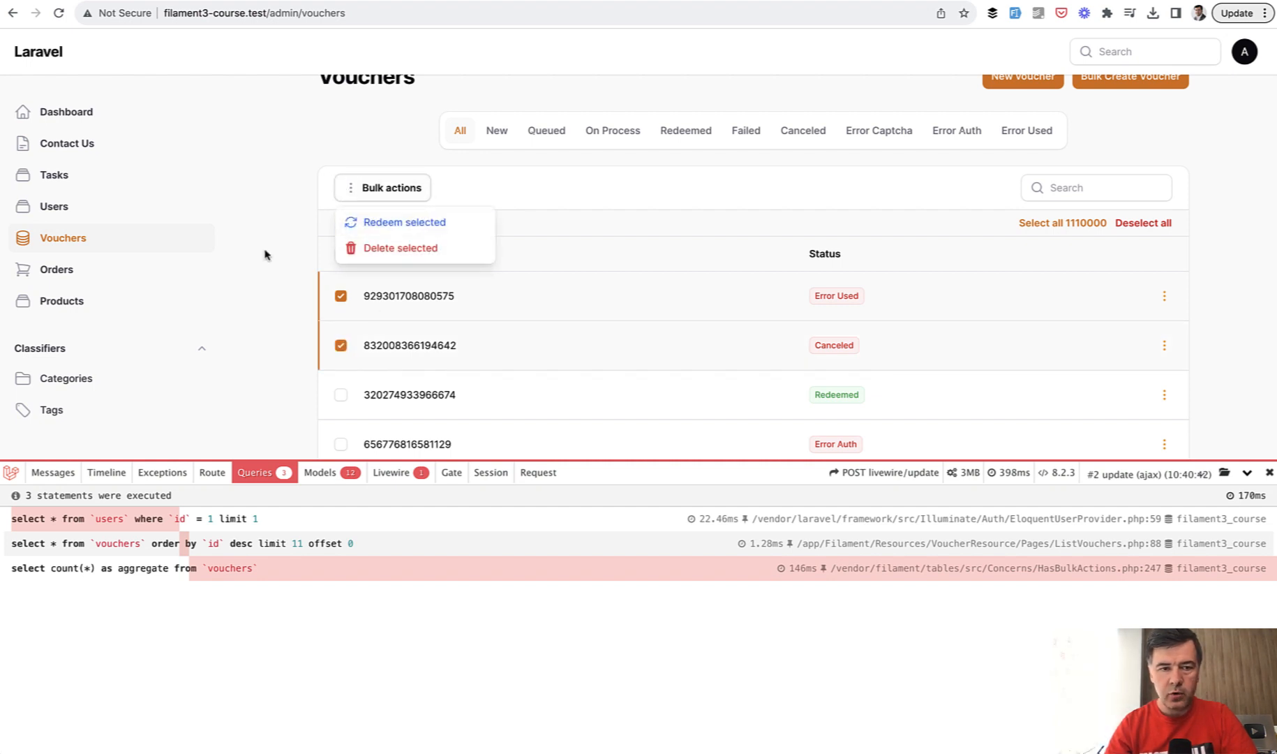
mouse_move(274, 302)
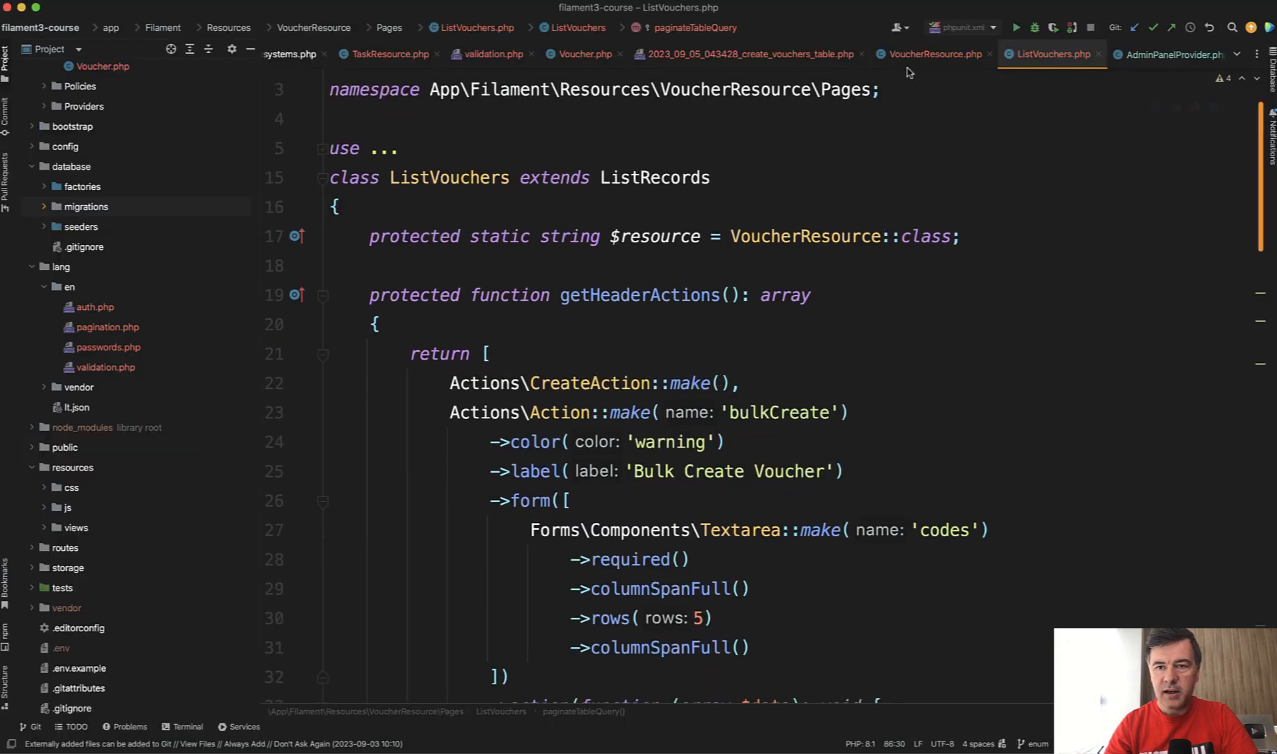
Go to the ->bulkActions([...]) block with the Redeem action in VoucherResource.php
click(934, 53)
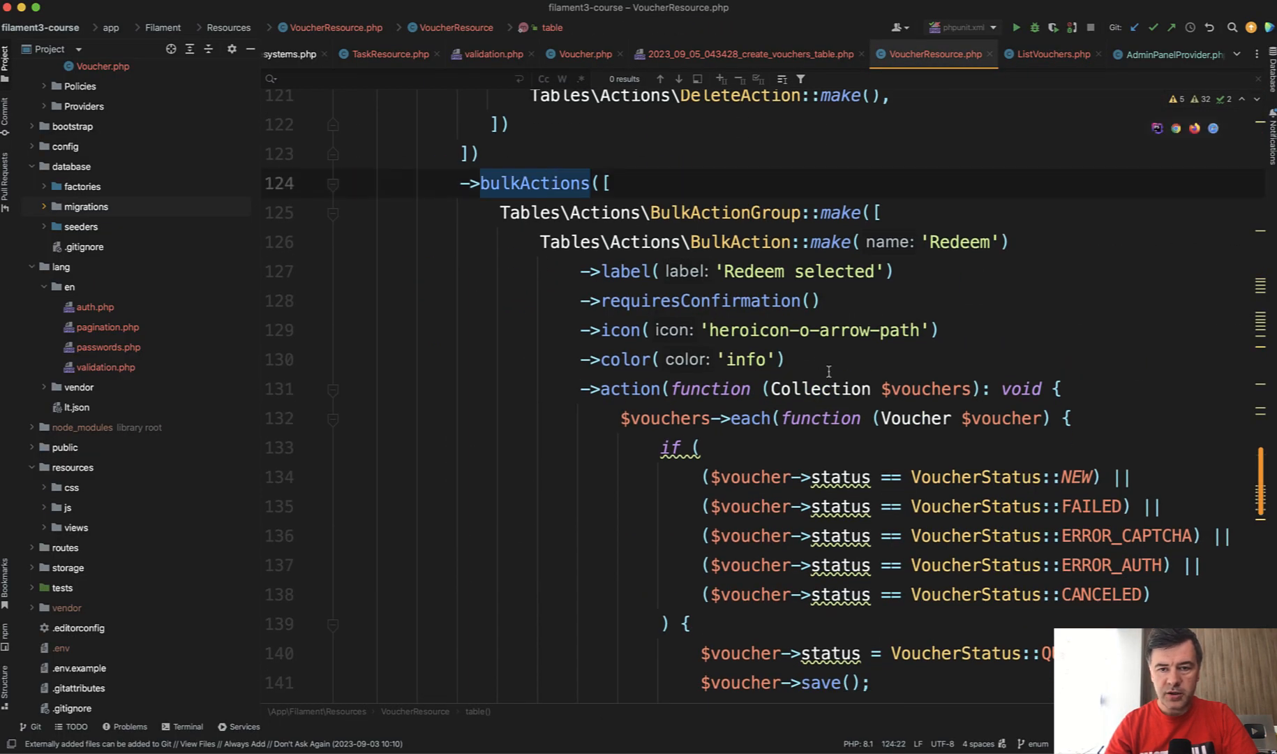
scroll(down, 3)
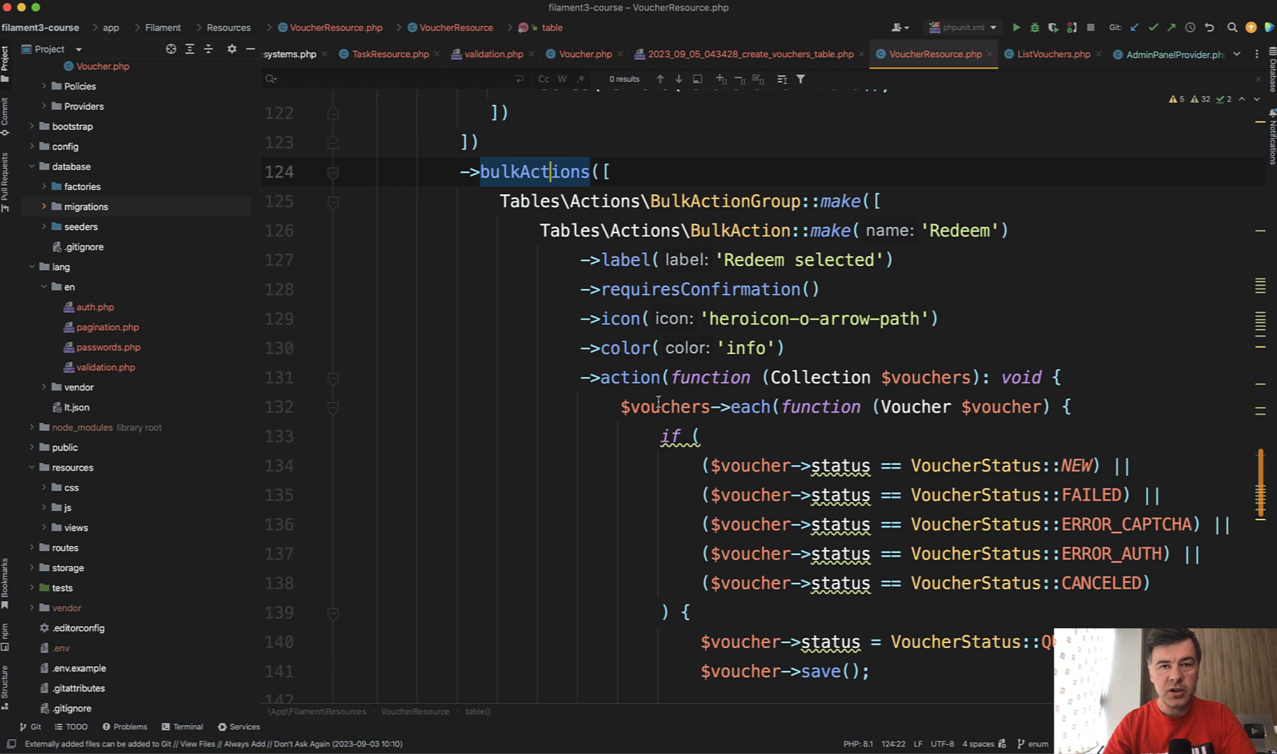
click(611, 171)
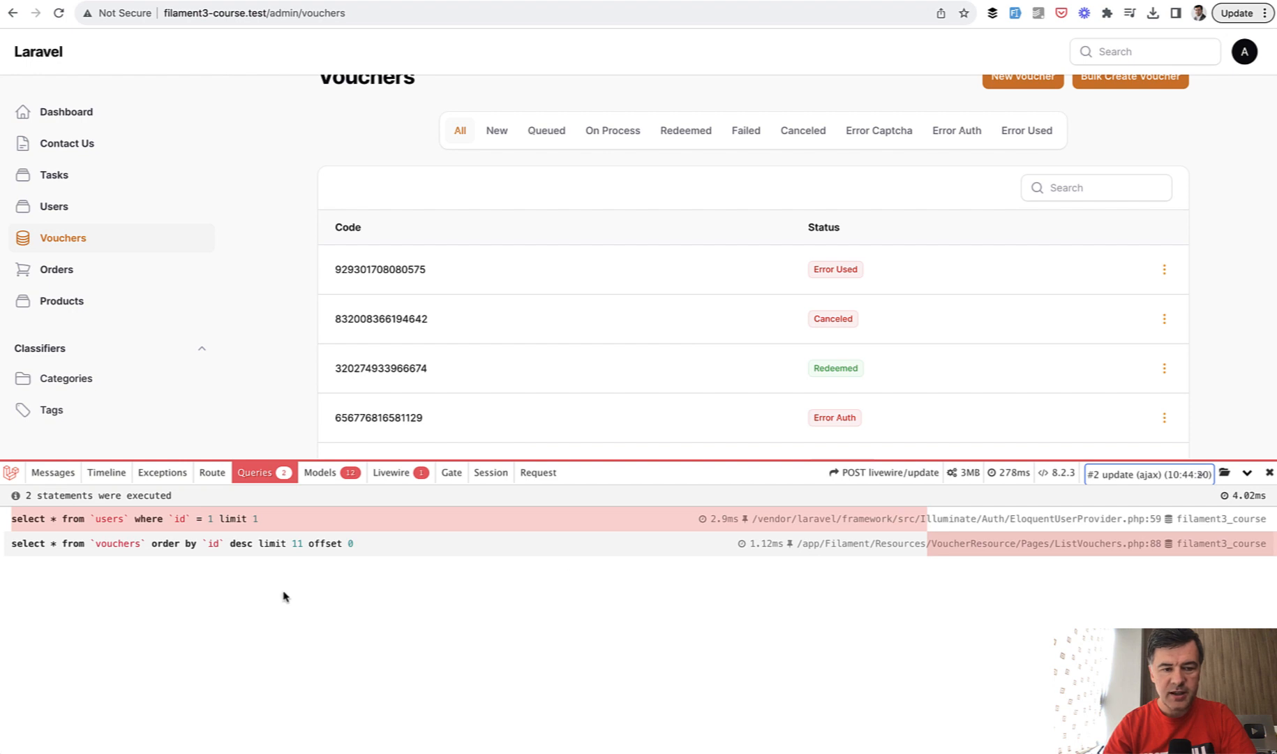
mouse_move(927, 655)
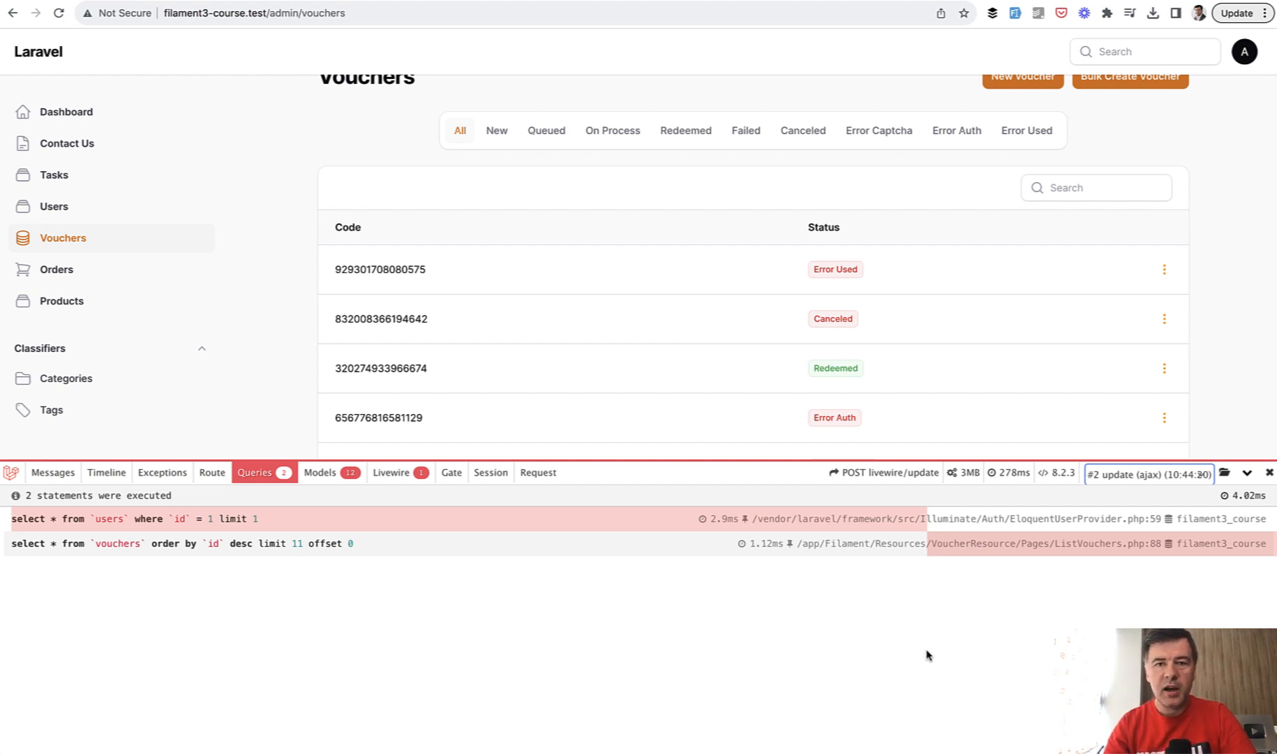
mouse_move(734, 334)
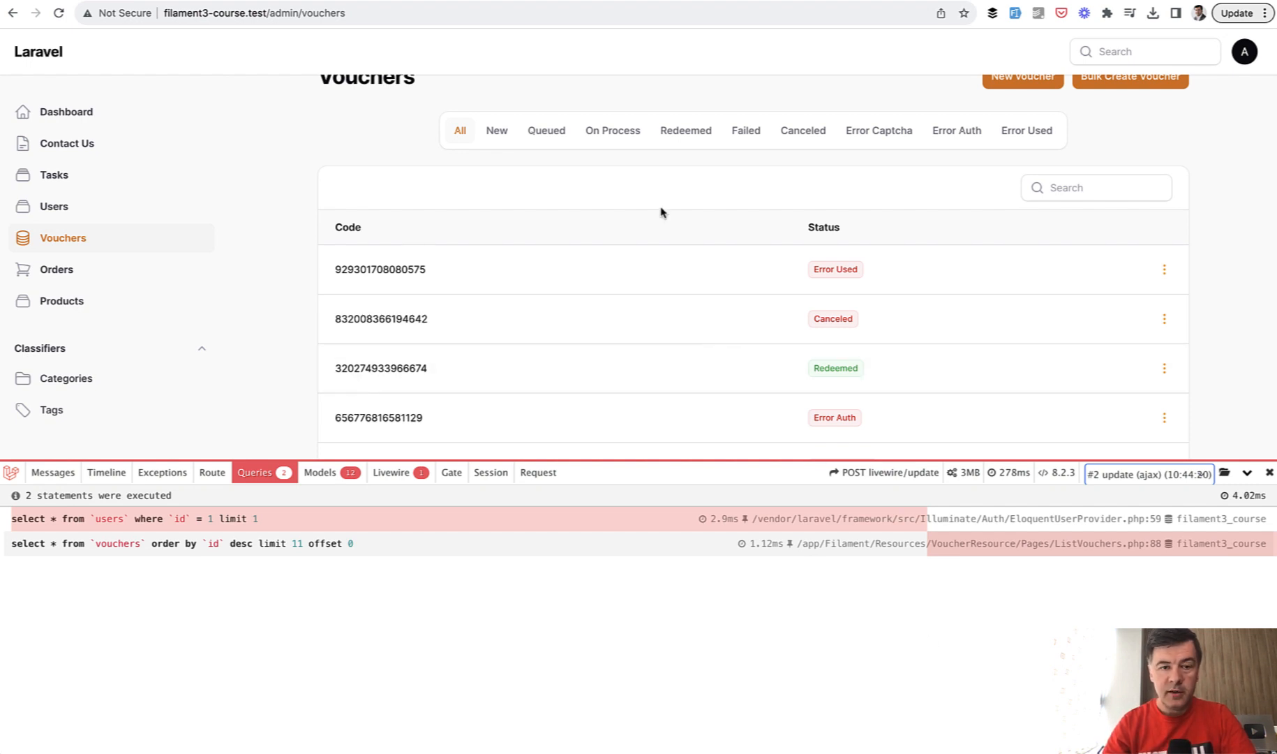
mouse_move(718, 210)
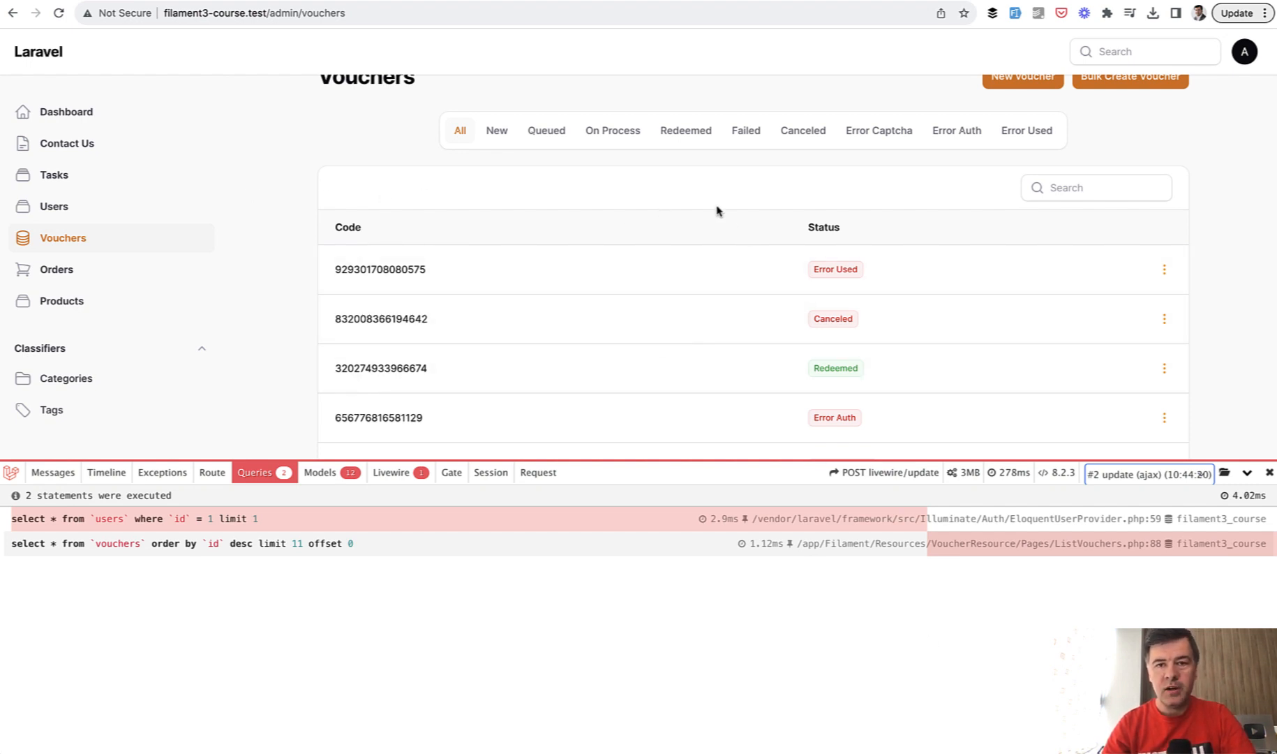
mouse_move(676, 229)
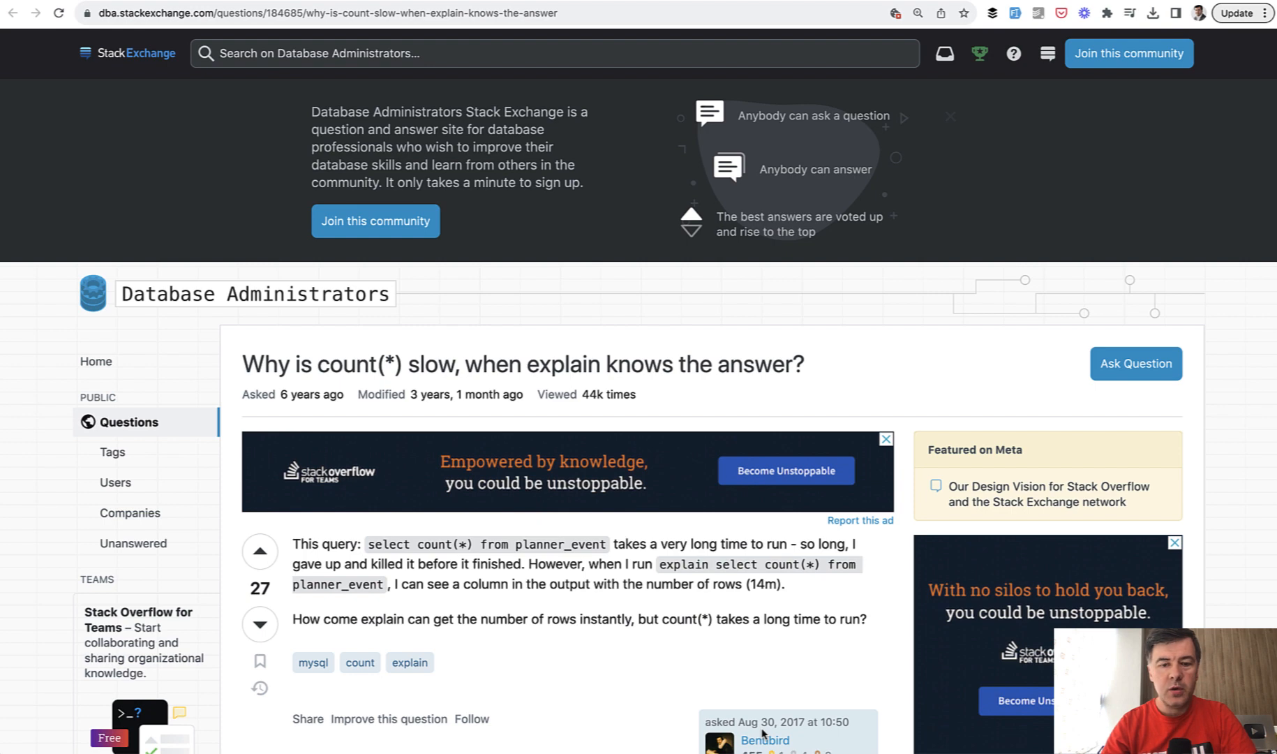
Scroll through Stack Exchange questions on slow count(*) and extremely slow Postgresql count
scroll(down, 3)
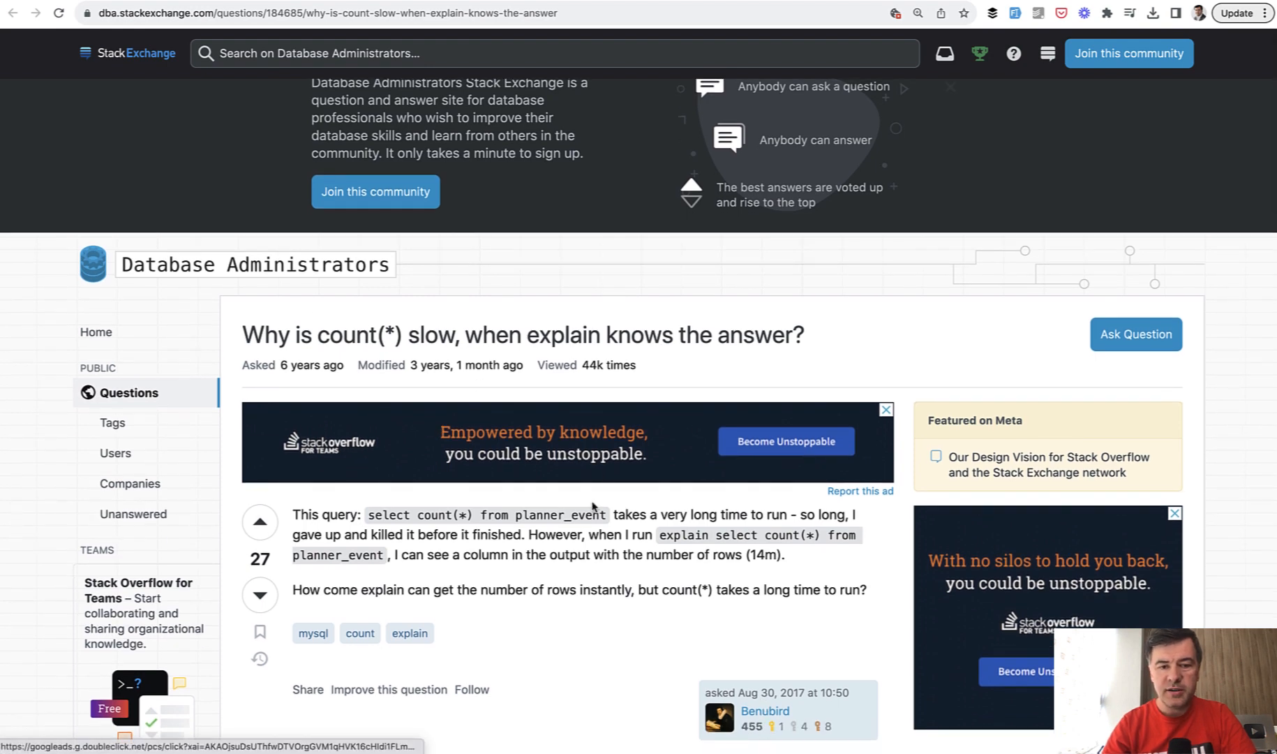
mouse_move(803, 390)
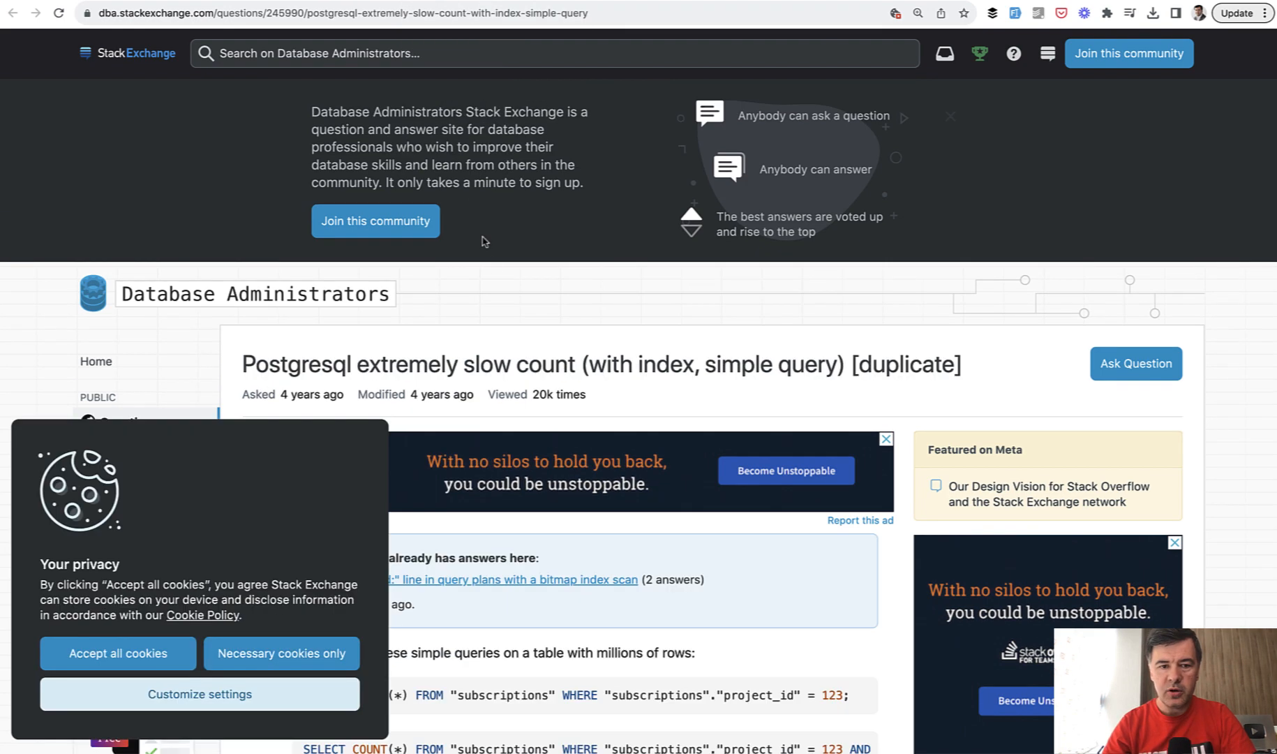
scroll(down, 3)
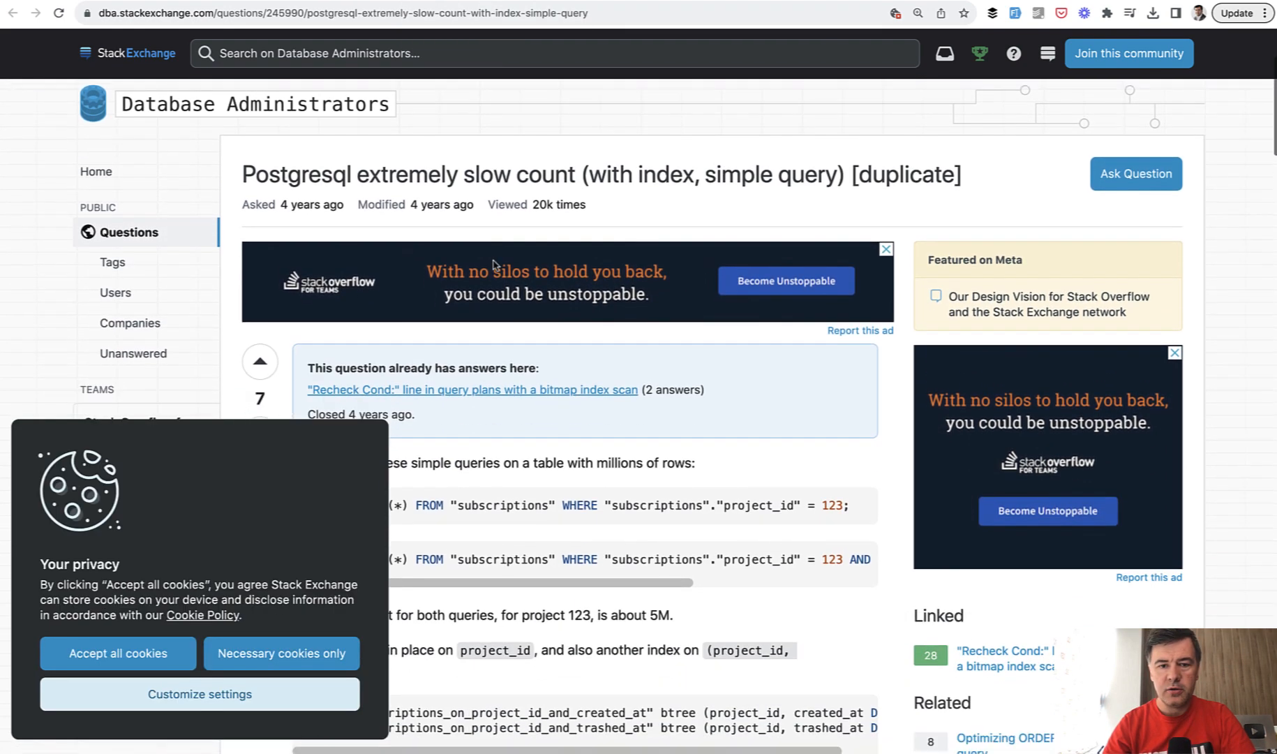